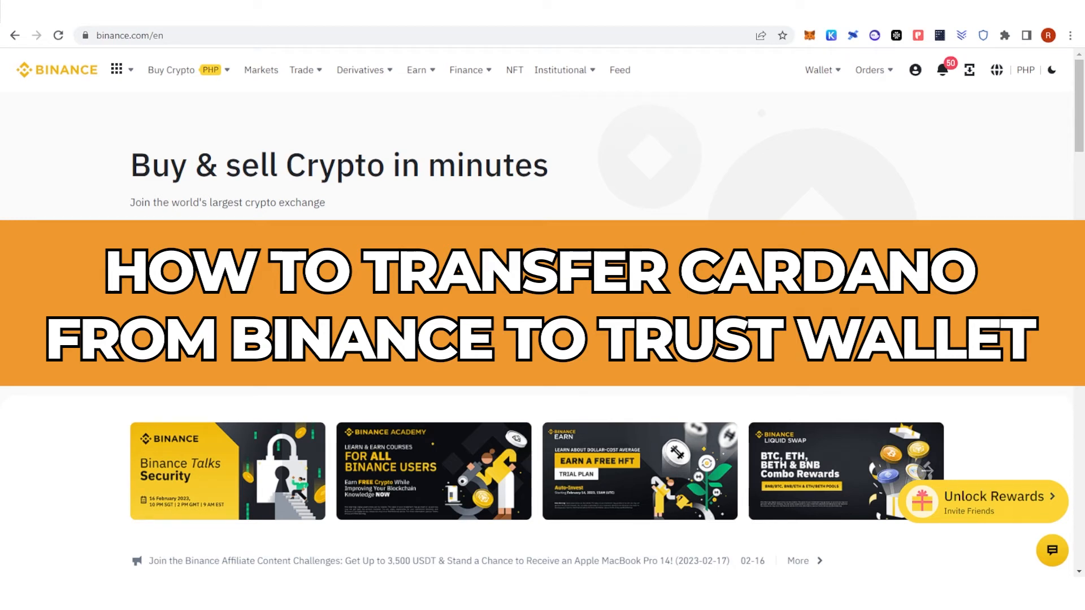
pyautogui.moveTo(815, 155)
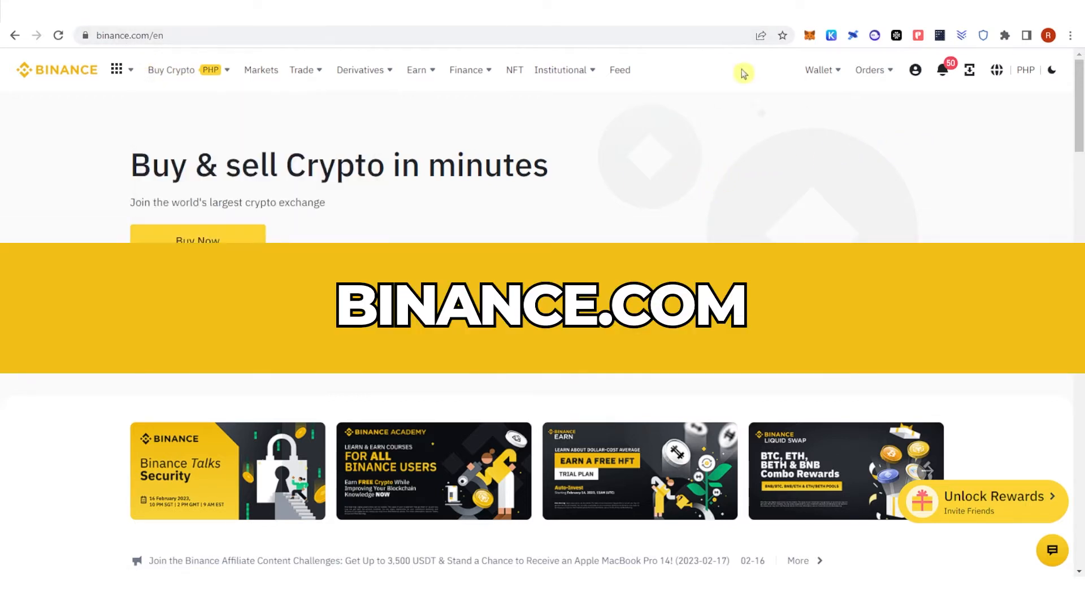
# - Start a withdrawal from the ADA row in the Fiat and Spot wallet
pyautogui.click(819, 70)
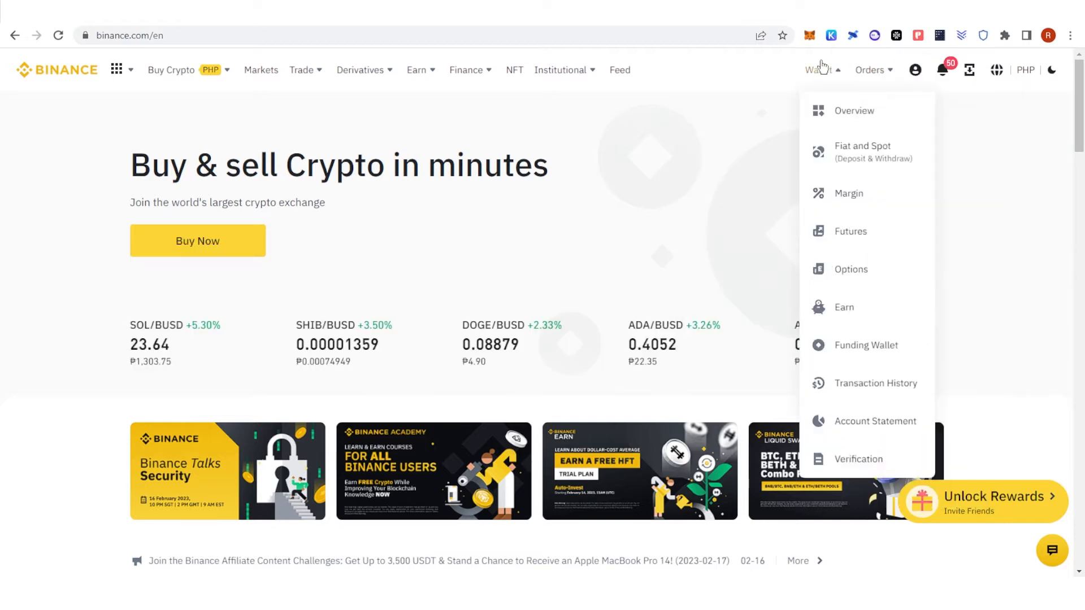
pyautogui.moveTo(862, 151)
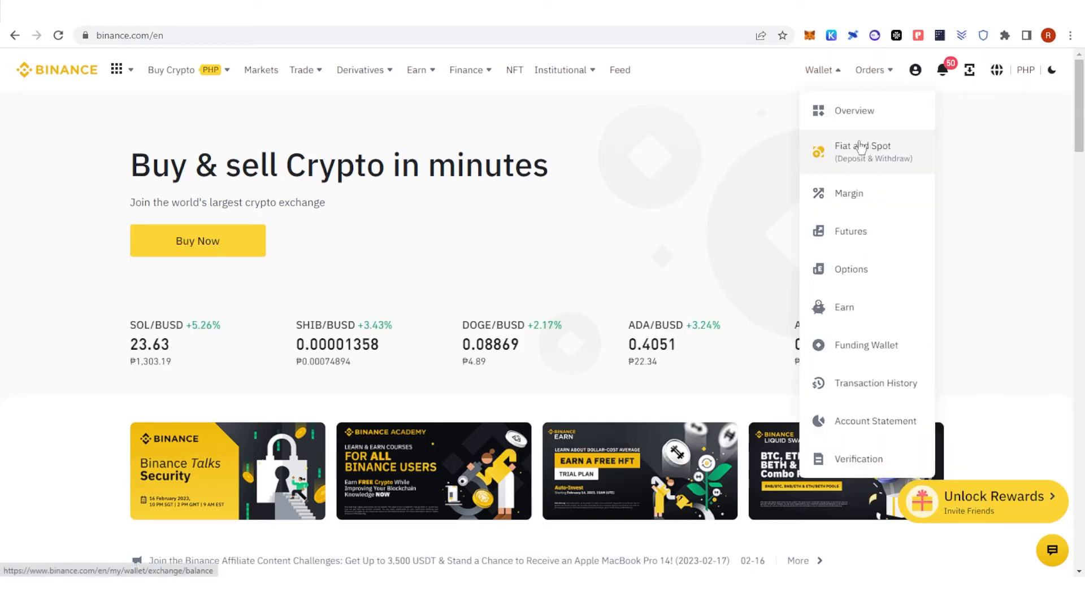
pyautogui.click(862, 151)
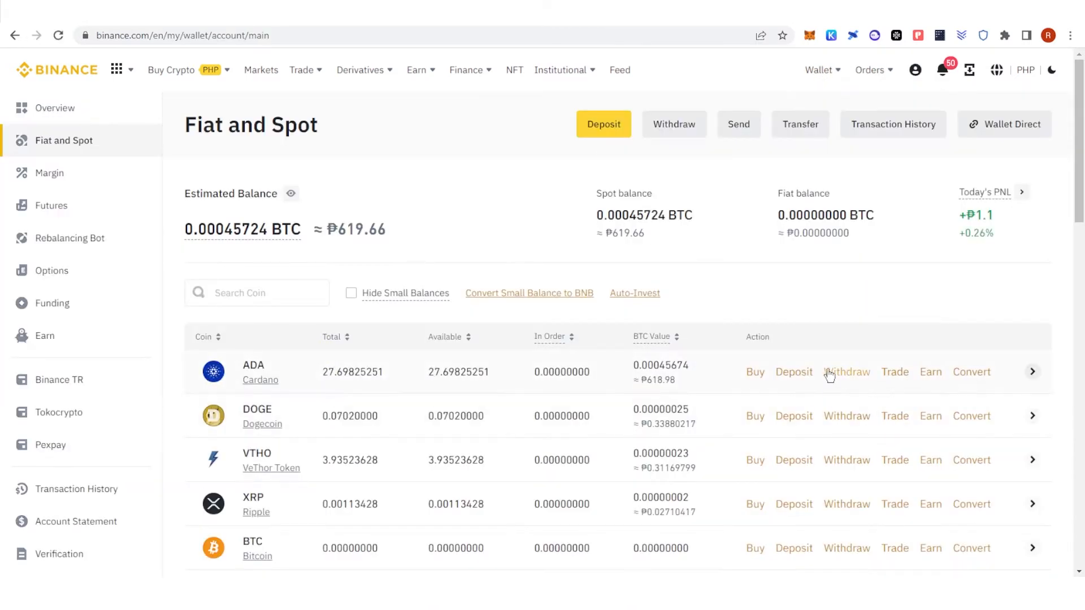
pyautogui.click(846, 371)
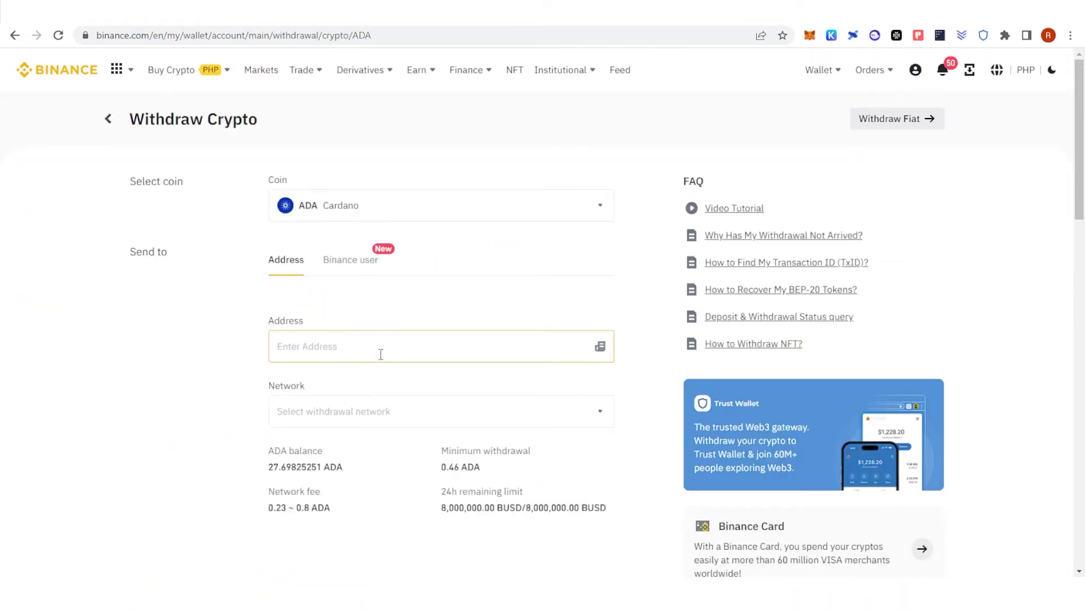
pyautogui.moveTo(980, 35)
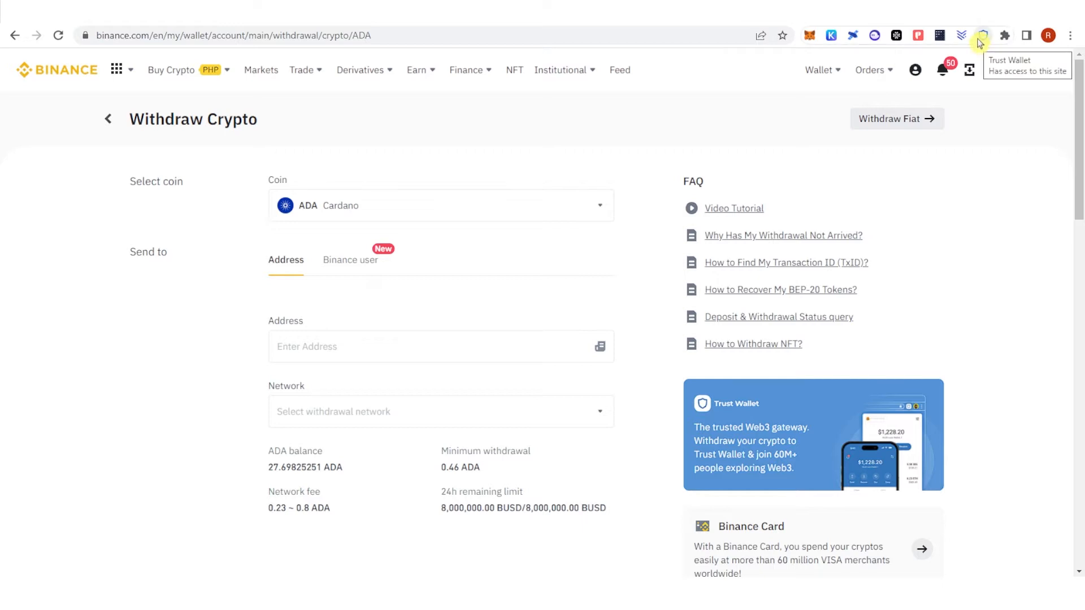
pyautogui.click(981, 35)
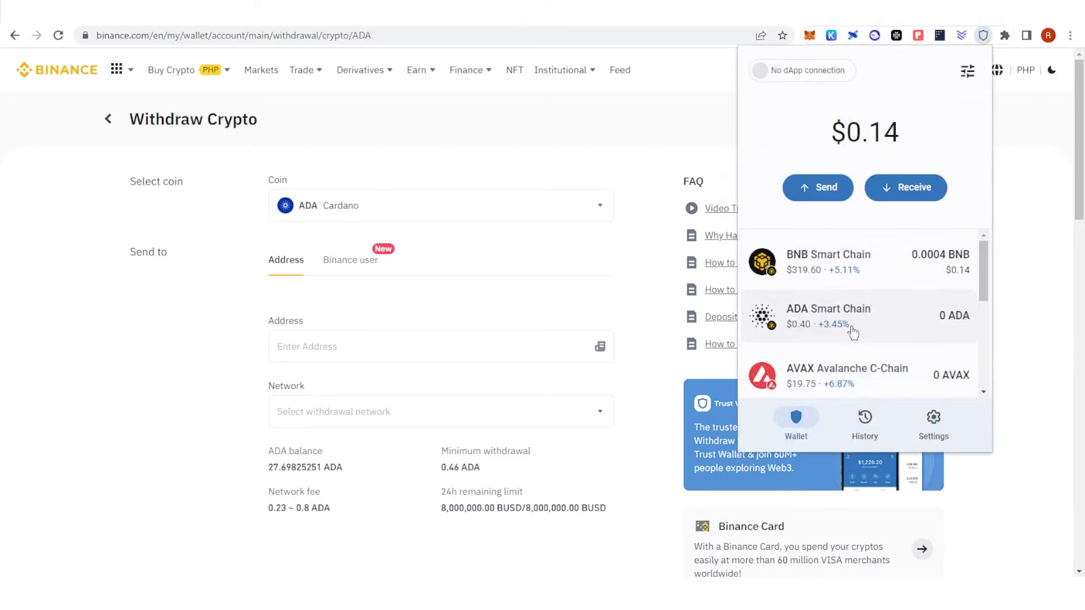
pyautogui.click(828, 316)
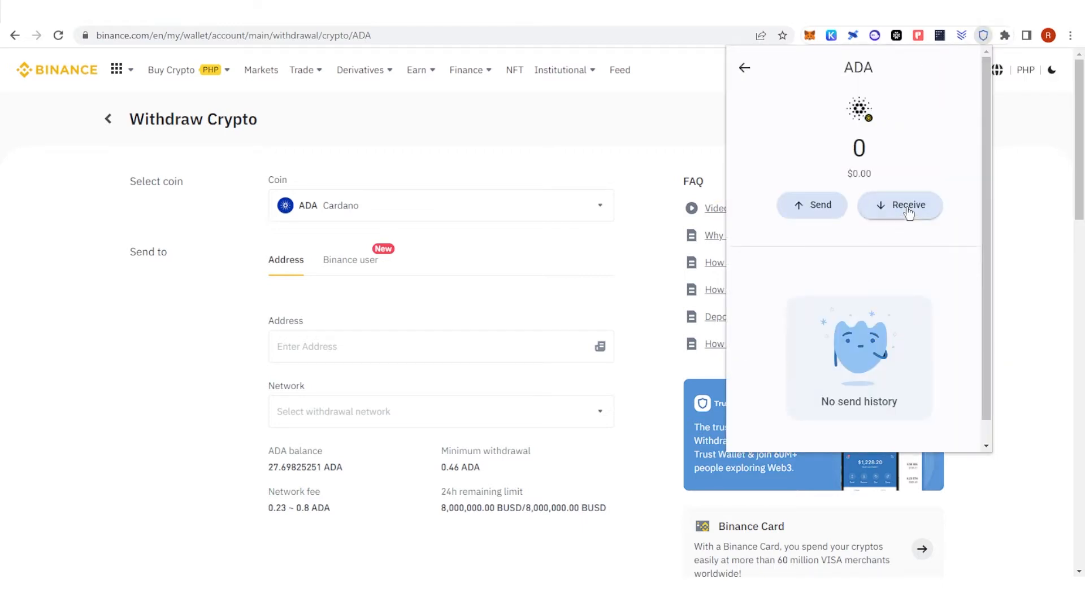
pyautogui.click(899, 205)
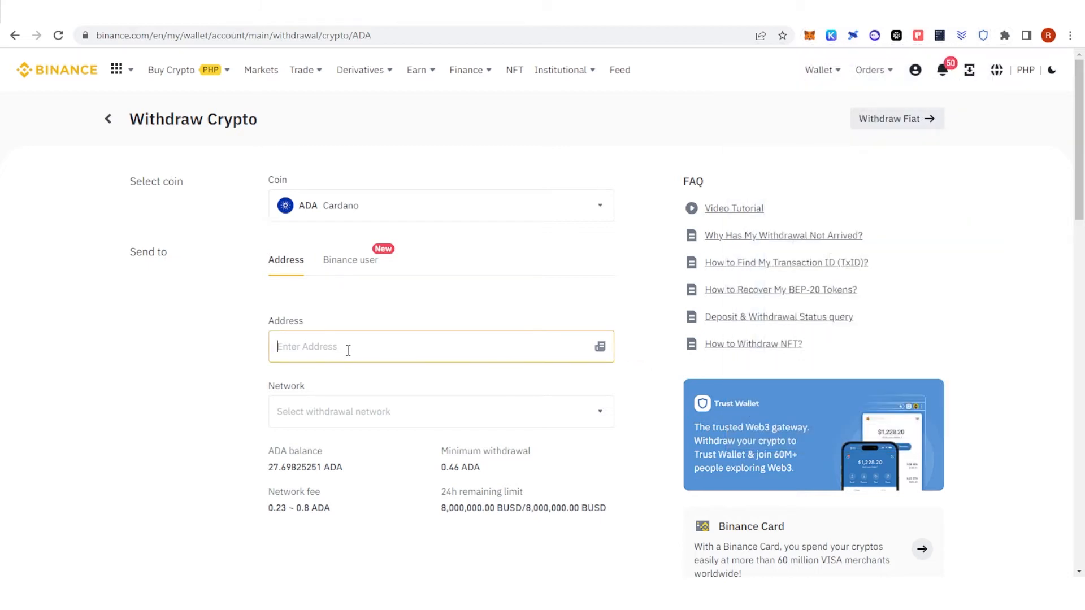
pyautogui.write('0xC8Ff383FE1f8D4FF49eAEa7DDaC63feEE43E8398')
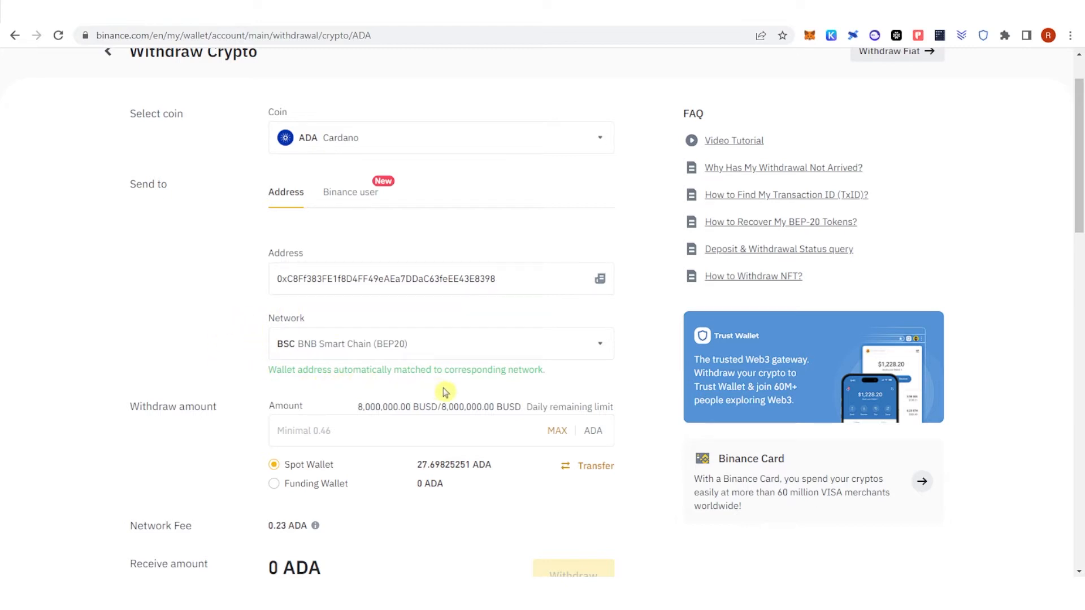
pyautogui.moveTo(347, 393)
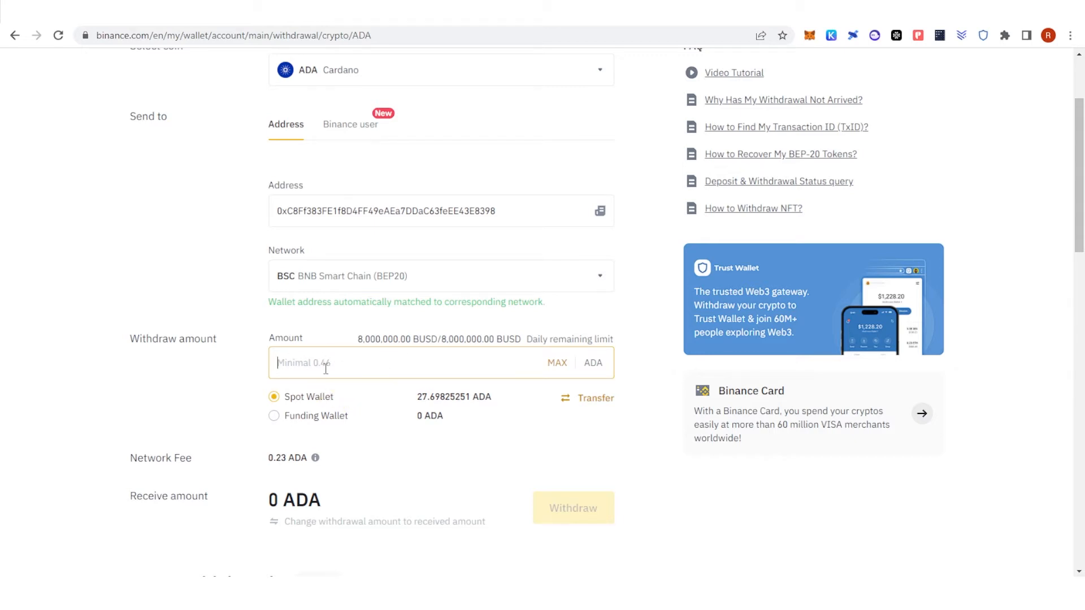
pyautogui.write('1')
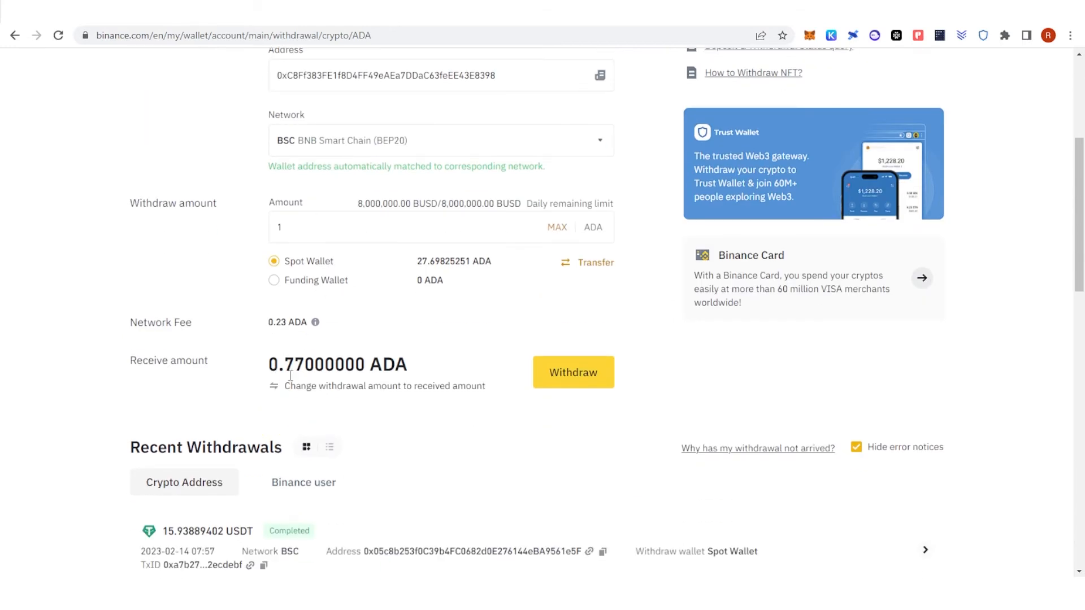
pyautogui.moveTo(474, 372)
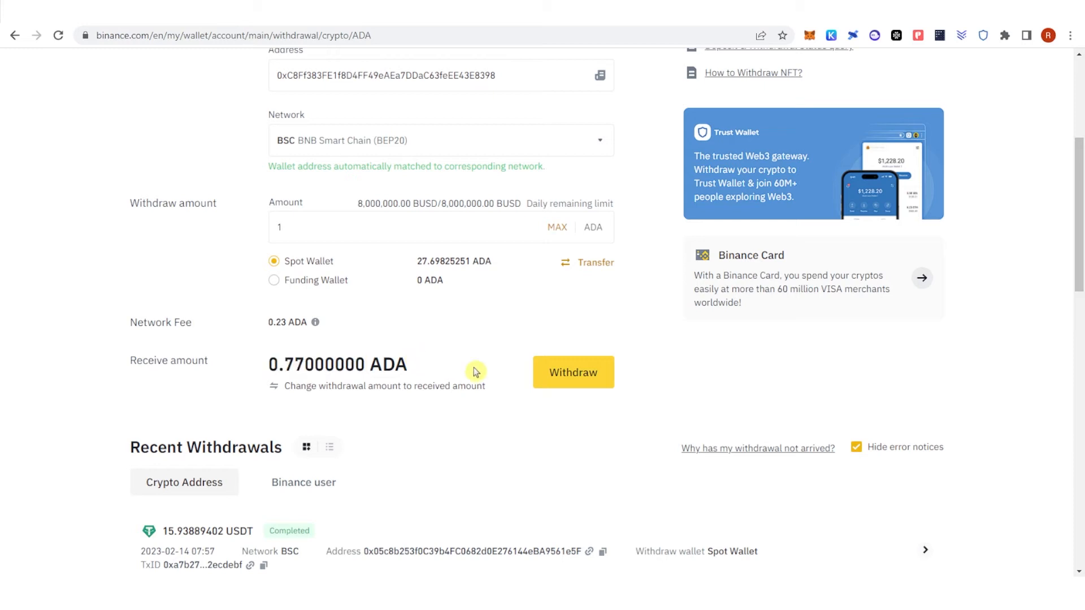
# - Withdraw 1 ADA, accepting the BNB Smart Chain network warning and the summary
pyautogui.click(572, 372)
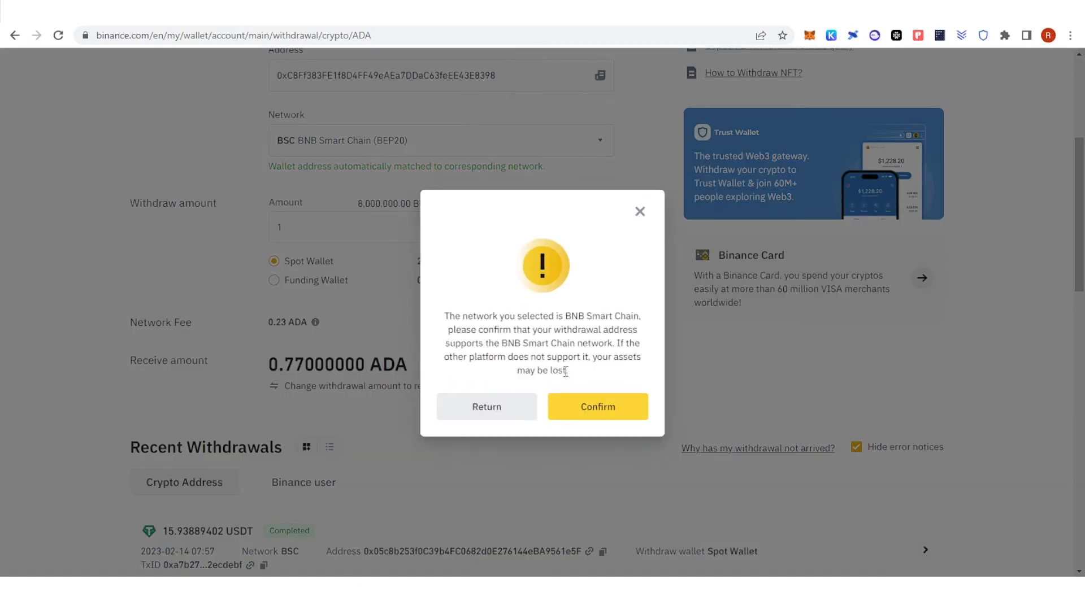
pyautogui.click(596, 407)
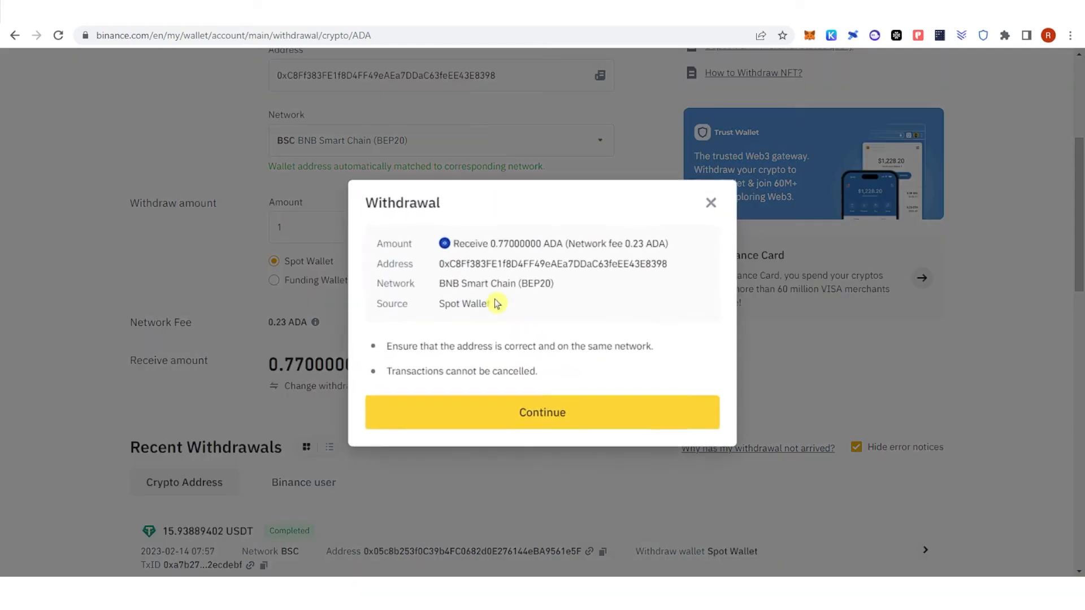
pyautogui.click(710, 202)
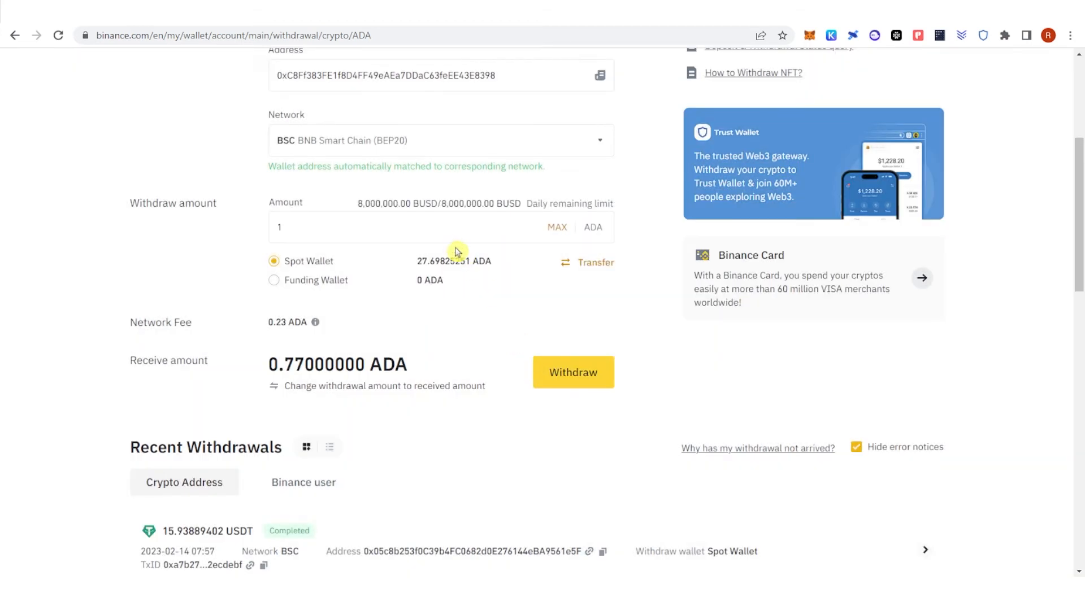
pyautogui.click(572, 372)
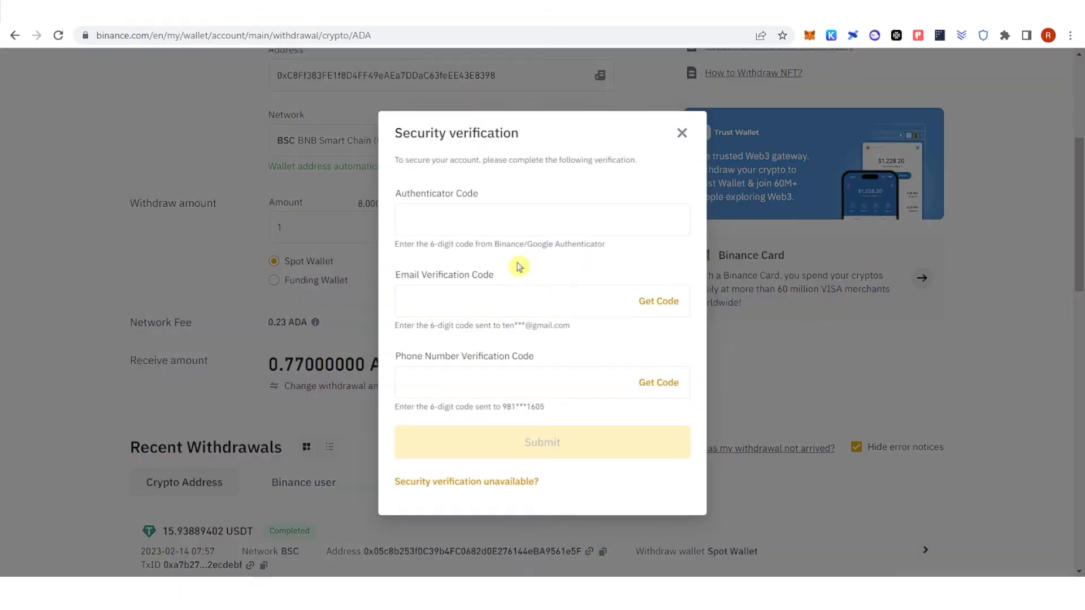
# - Enter the security verification codes, submit, and complete the withdrawal
pyautogui.click(519, 301)
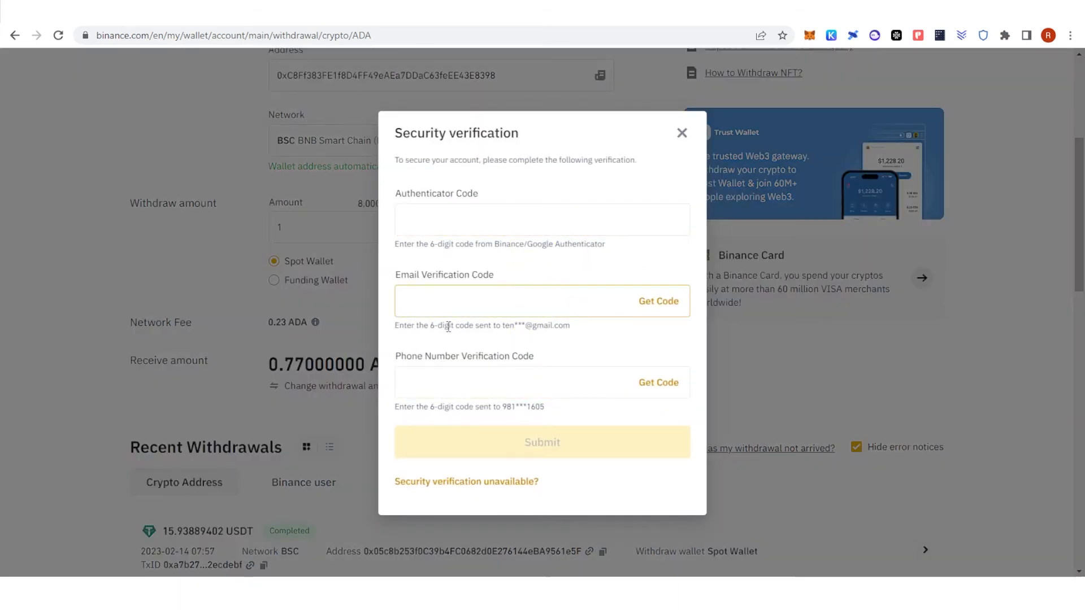
pyautogui.click(541, 441)
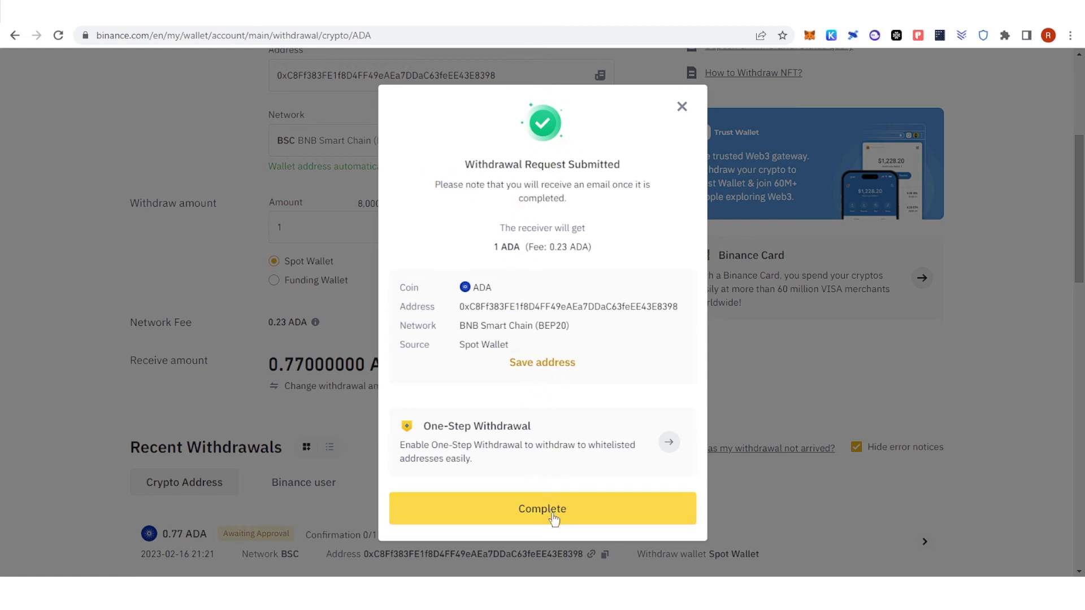
pyautogui.click(541, 509)
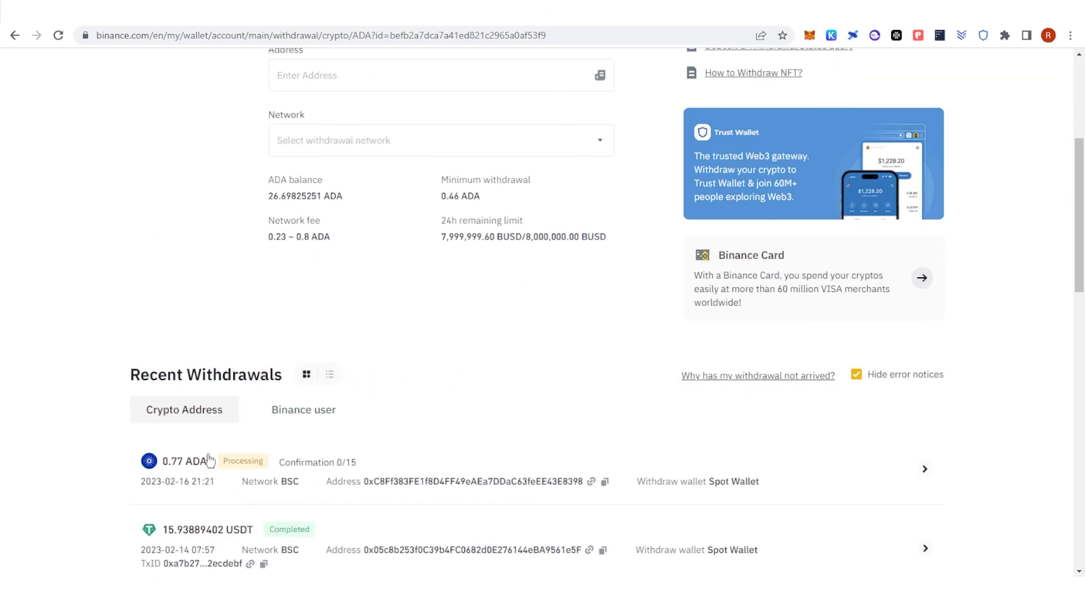
# - Scroll to Recent Withdrawals until the 0.77 ADA entry shows Completed
pyautogui.scroll(-3)
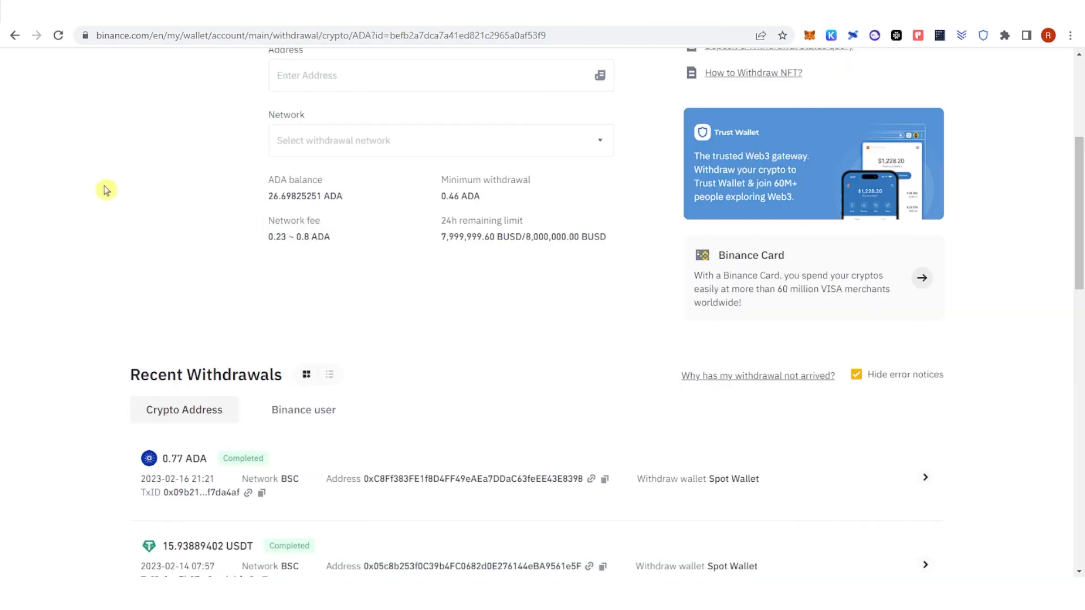
pyautogui.moveTo(990, 36)
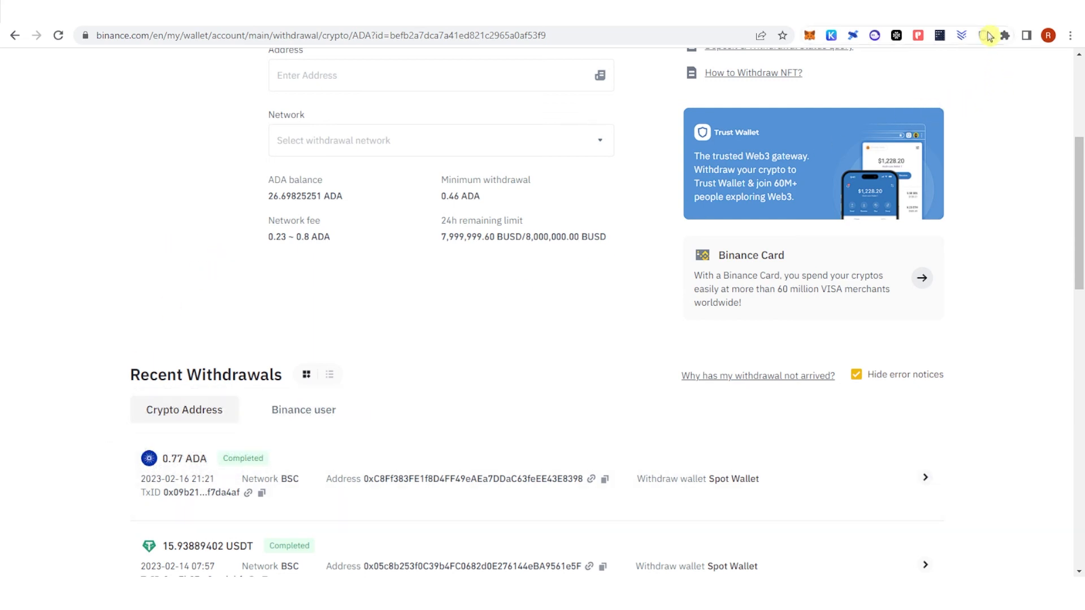
# - View the Trust Wallet extension balance showing 0.77 ADA on Smart Chain
pyautogui.click(983, 35)
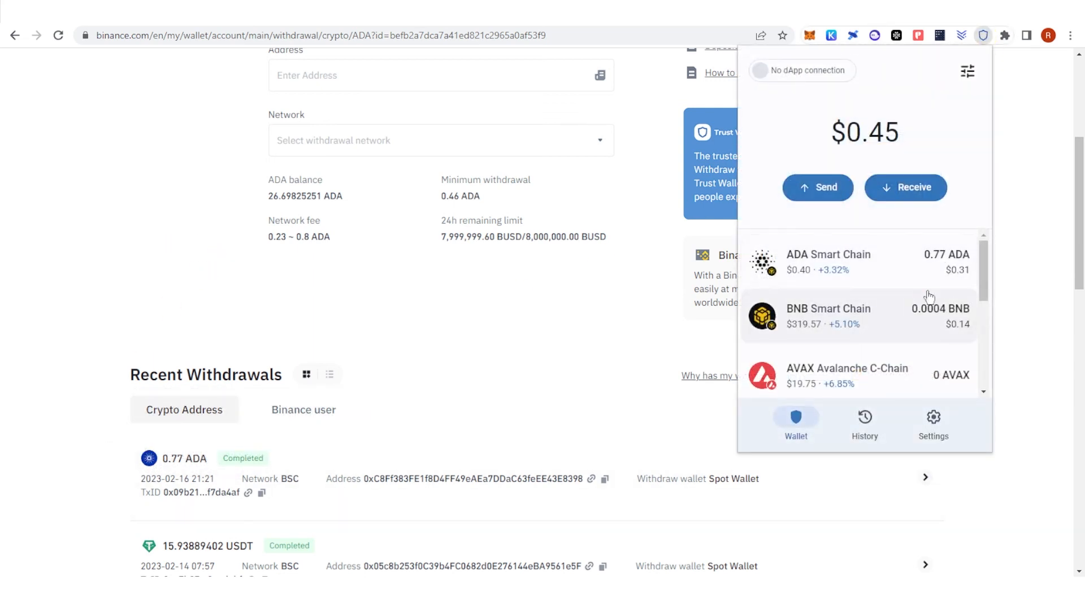
pyautogui.moveTo(898, 260)
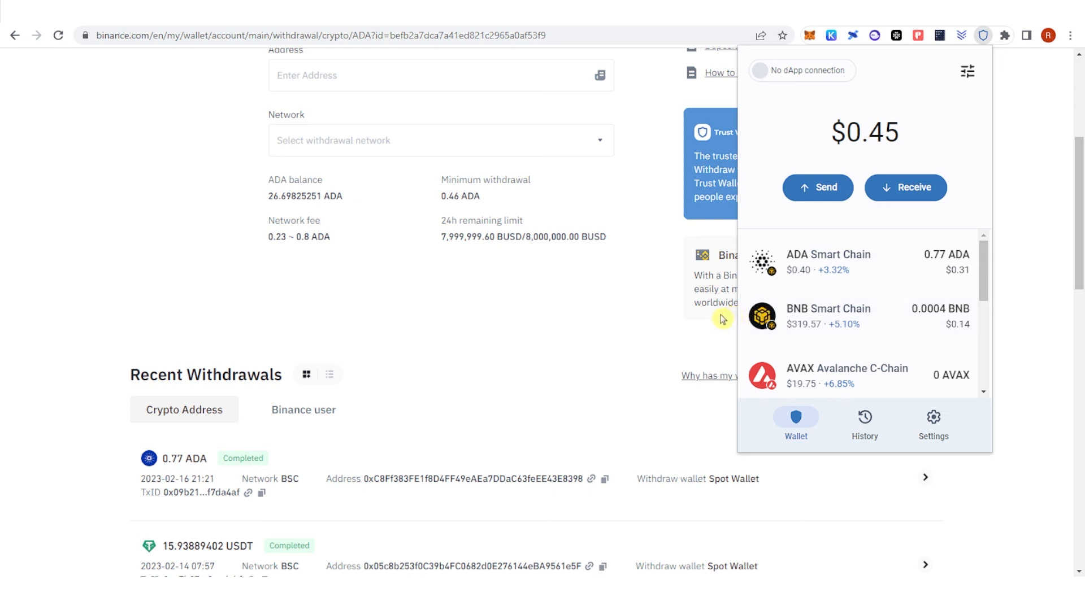
pyautogui.moveTo(430, 354)
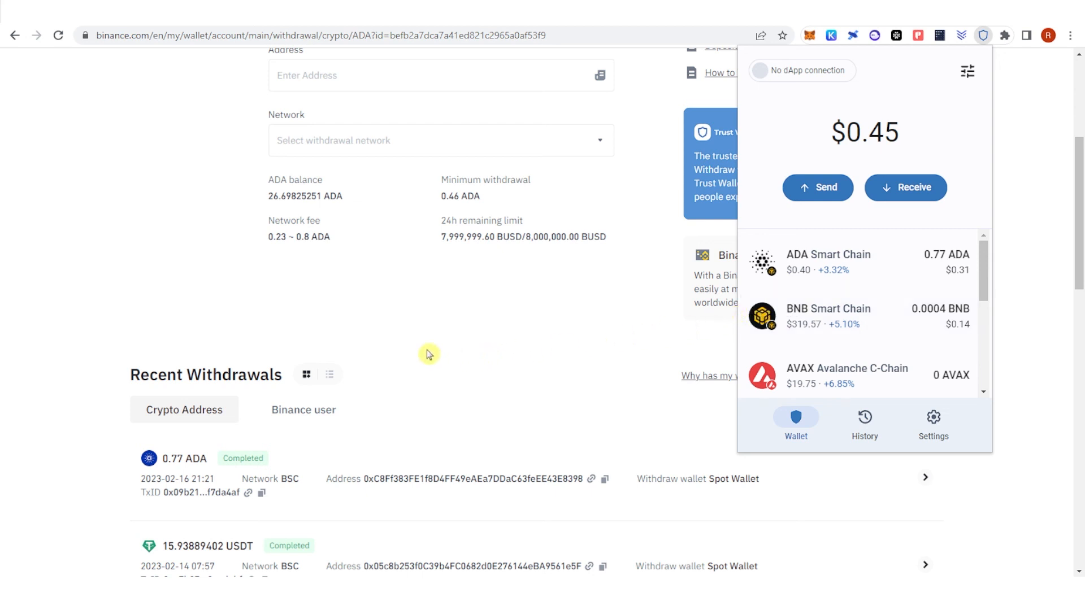